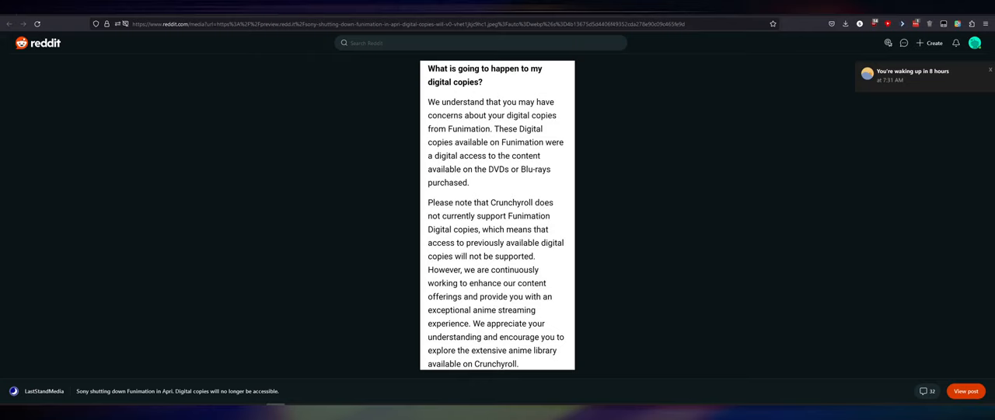
# Filter the channel's Studio videos to titles containing 'emuparadise'.
pyautogui.click(990, 70)
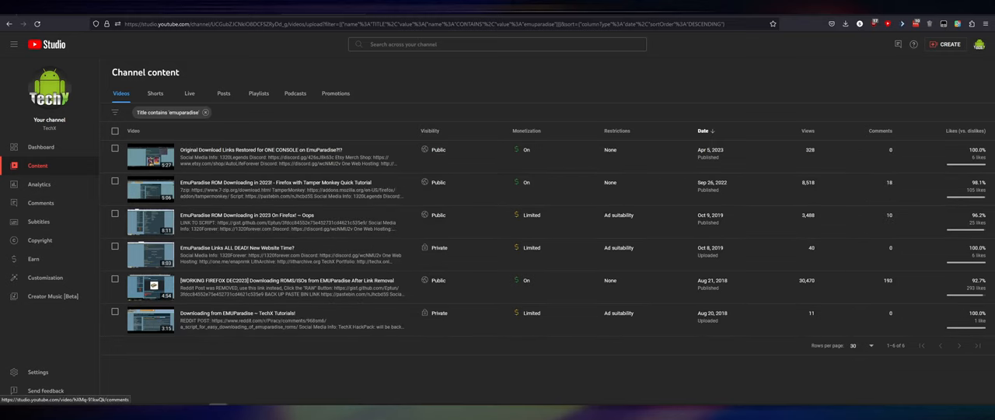
pyautogui.moveTo(807, 74)
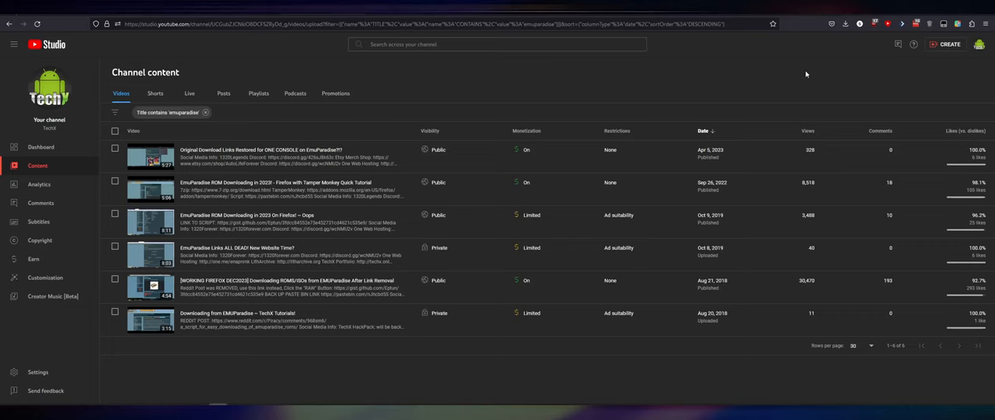
pyautogui.moveTo(346, 72)
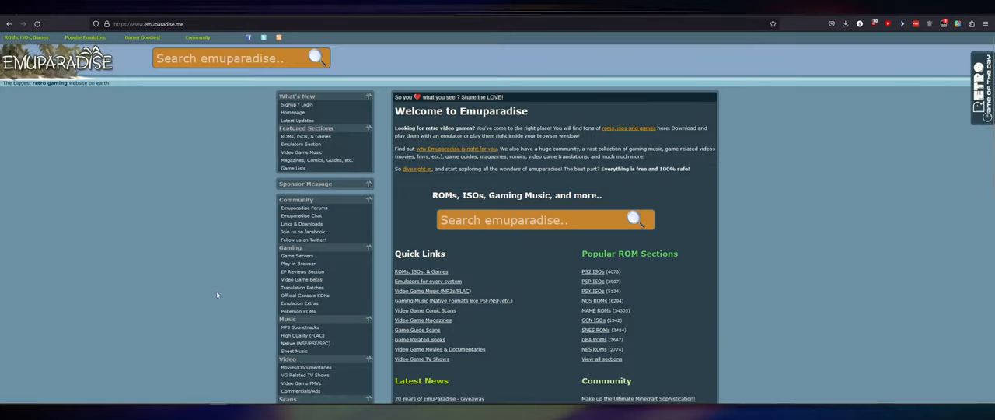
# Open Emuparadise's ROMs, ISOs & Games section and scroll through its Consoles list.
pyautogui.click(305, 136)
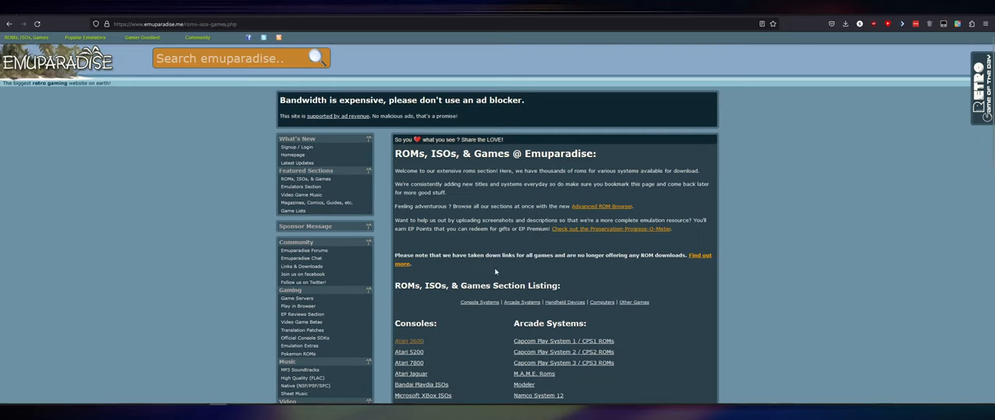
pyautogui.scroll(-3)
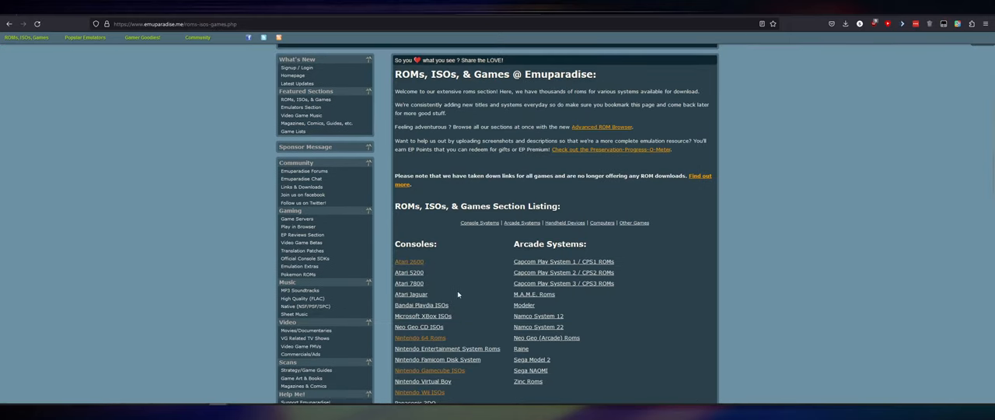
pyautogui.scroll(-3)
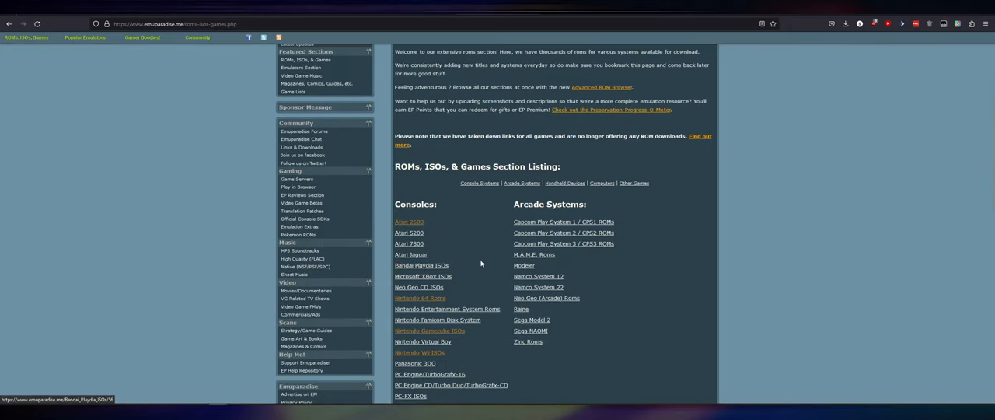
pyautogui.moveTo(538, 276)
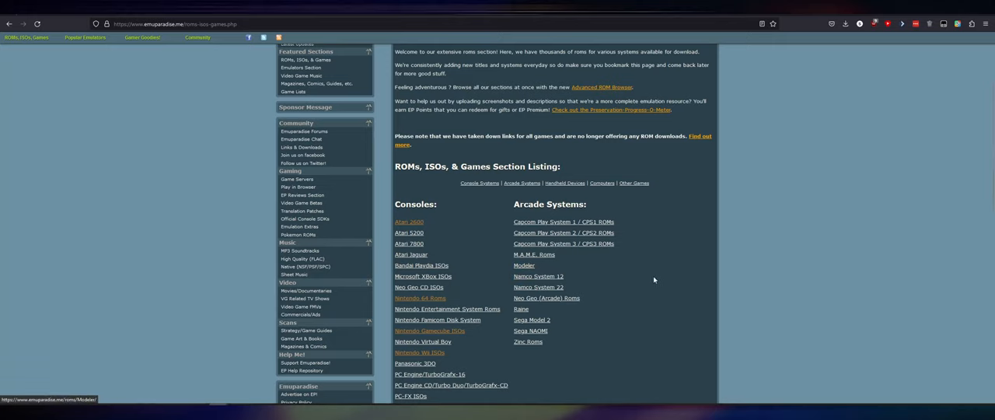
pyautogui.scroll(-3)
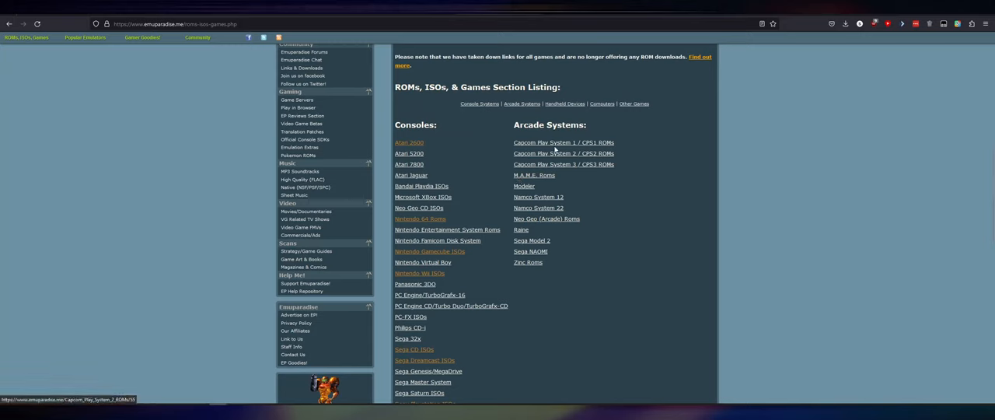
pyautogui.scroll(-3)
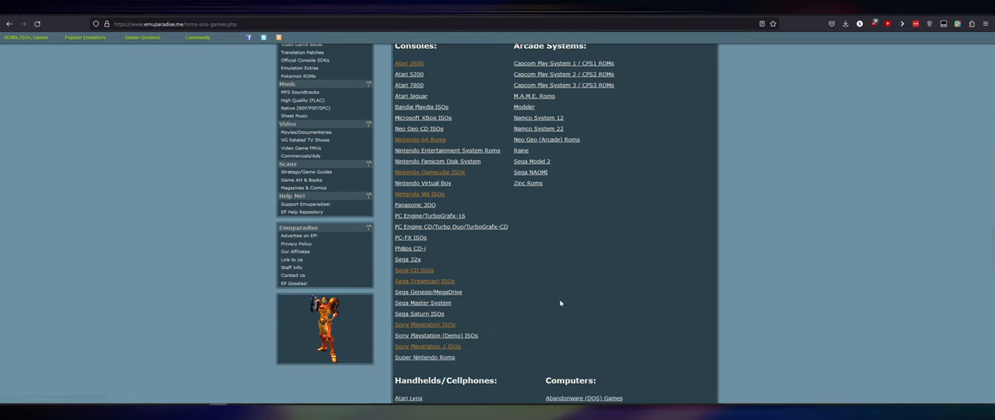
pyautogui.scroll(-3)
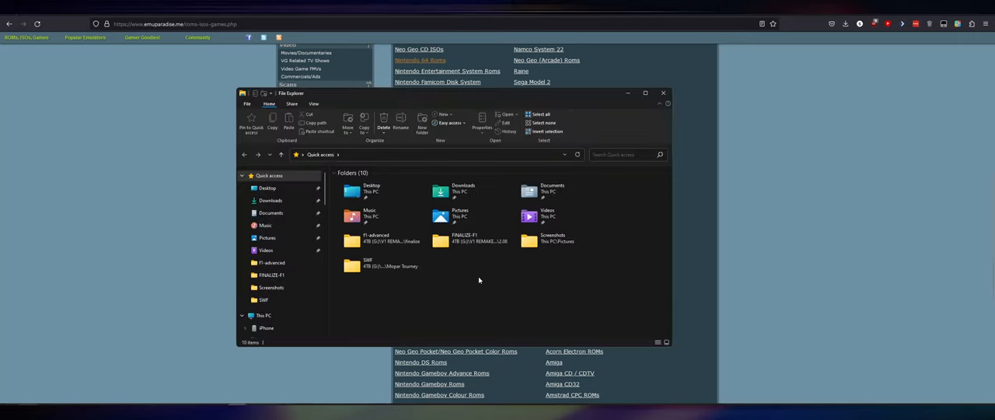
# Browse the 4TB, STORAGE1 and ARCHIVE-STU drive folders, then close File Explorer.
pyautogui.click(264, 316)
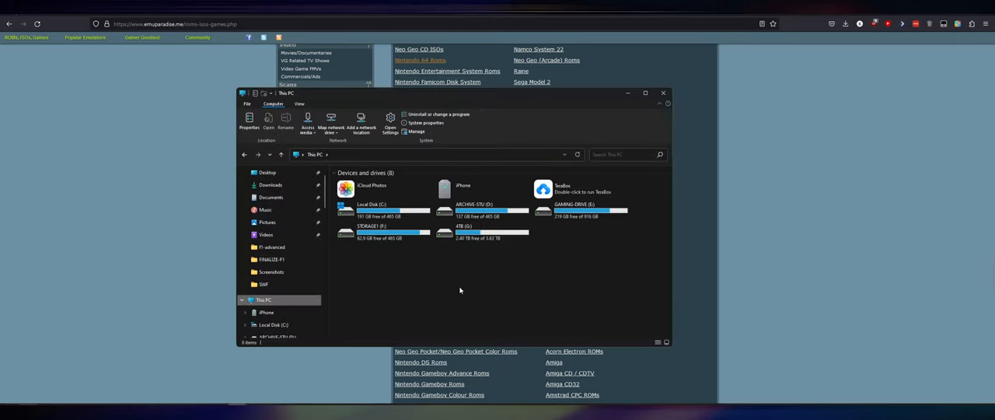
pyautogui.doubleClick(464, 231)
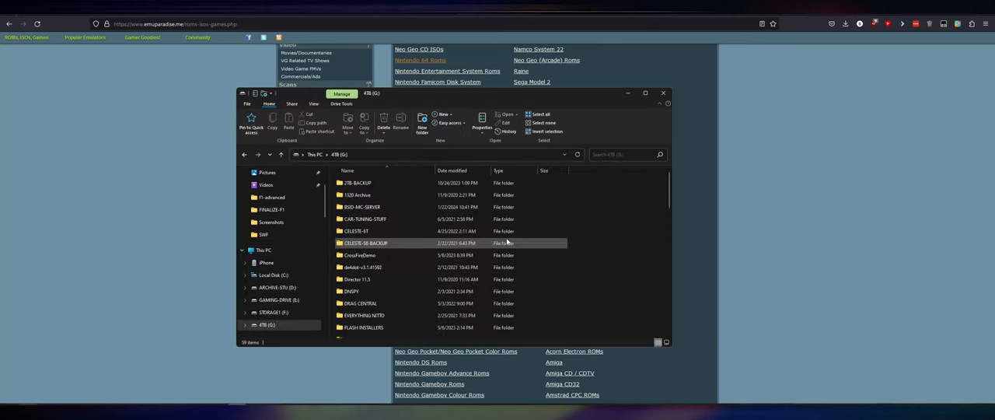
pyautogui.scroll(-3)
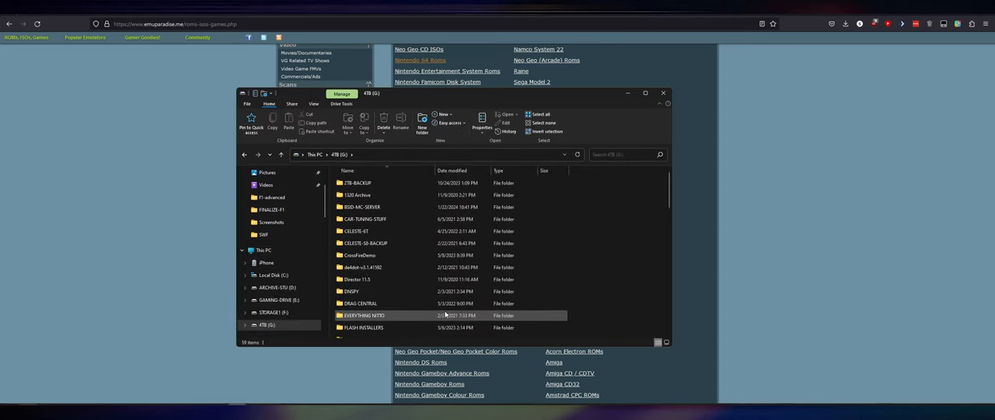
pyautogui.click(274, 312)
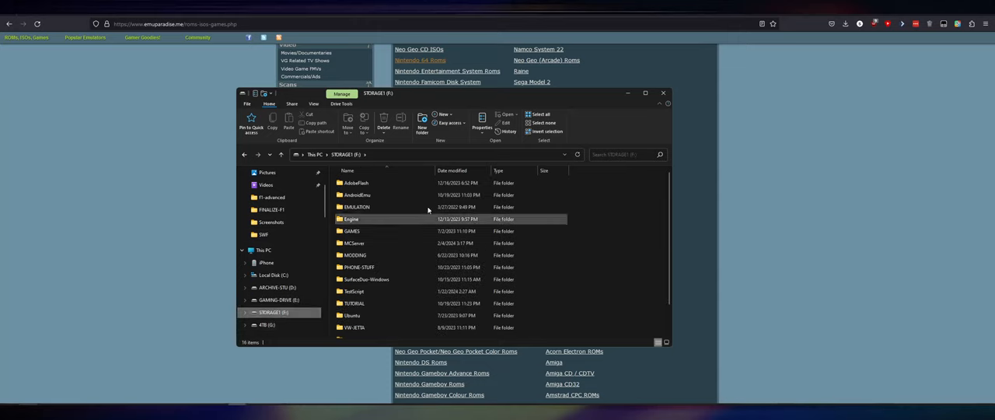
pyautogui.click(356, 206)
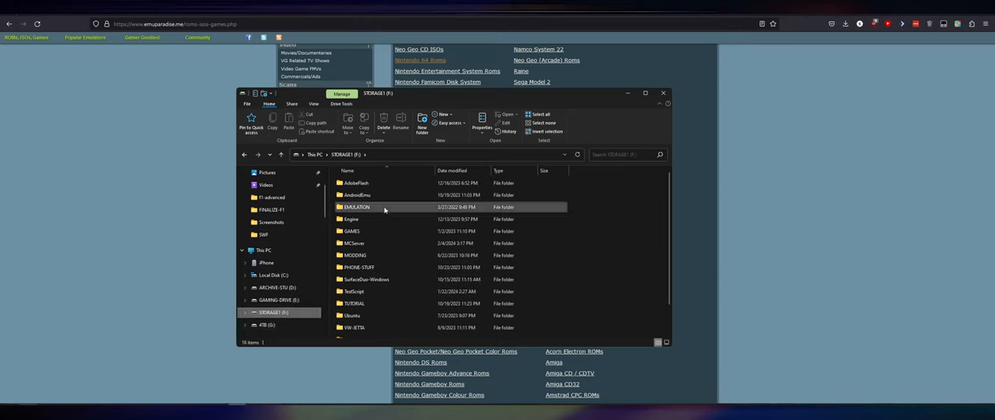
pyautogui.click(278, 300)
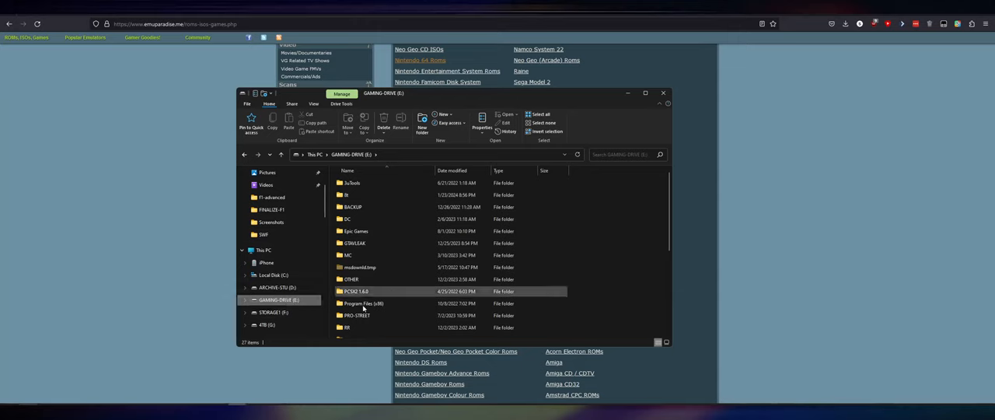
pyautogui.click(275, 287)
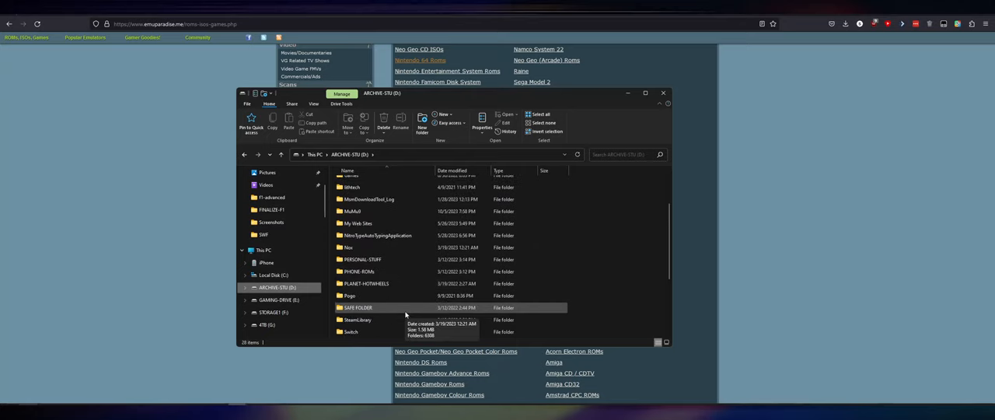
pyautogui.click(663, 93)
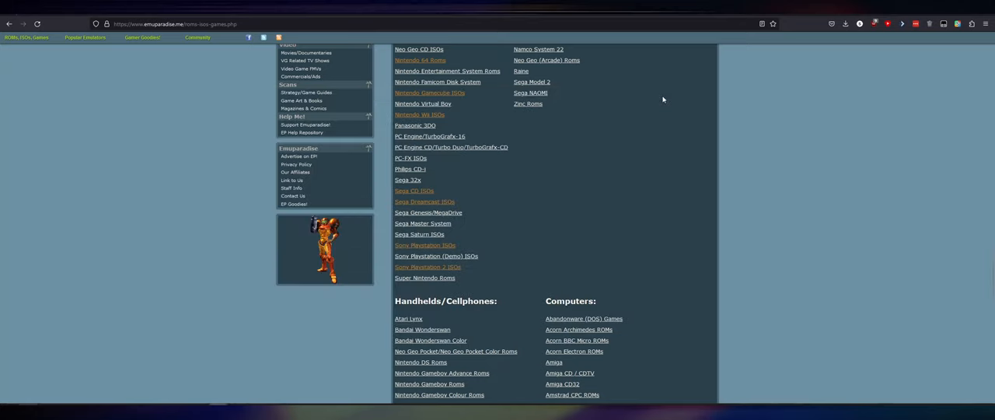
pyautogui.moveTo(673, 151)
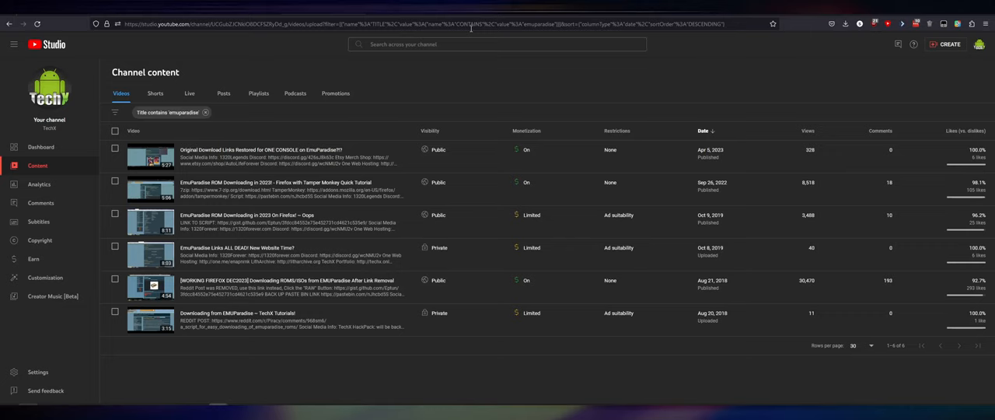
pyautogui.moveTo(468, 31)
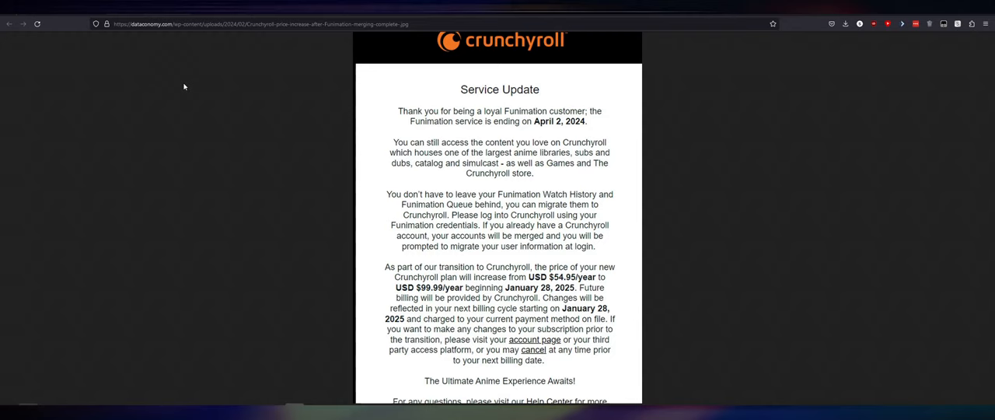
# Divide 99.99 by 12 in Calculator to get the 8.3325 monthly price.
pyautogui.click(7, 415)
pyautogui.write('12')
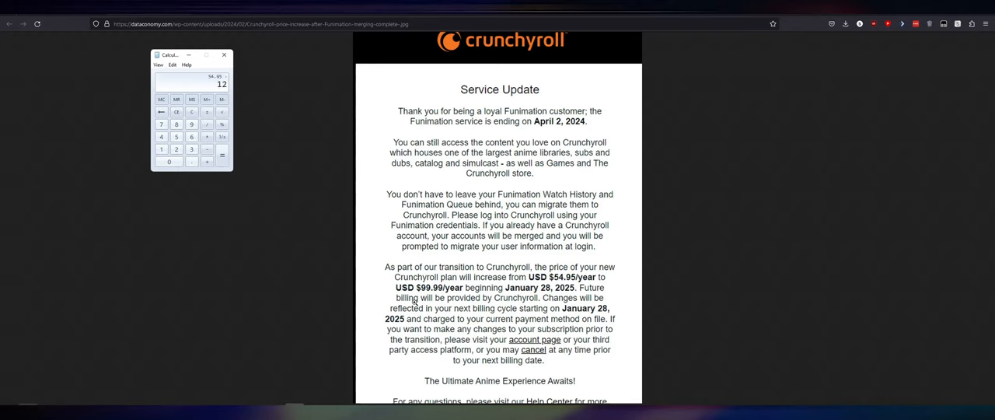
pyautogui.click(221, 154)
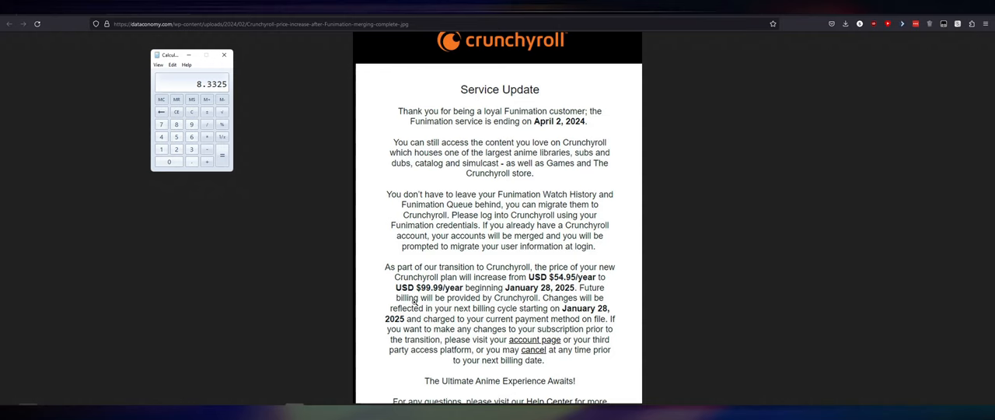
pyautogui.moveTo(680, 236)
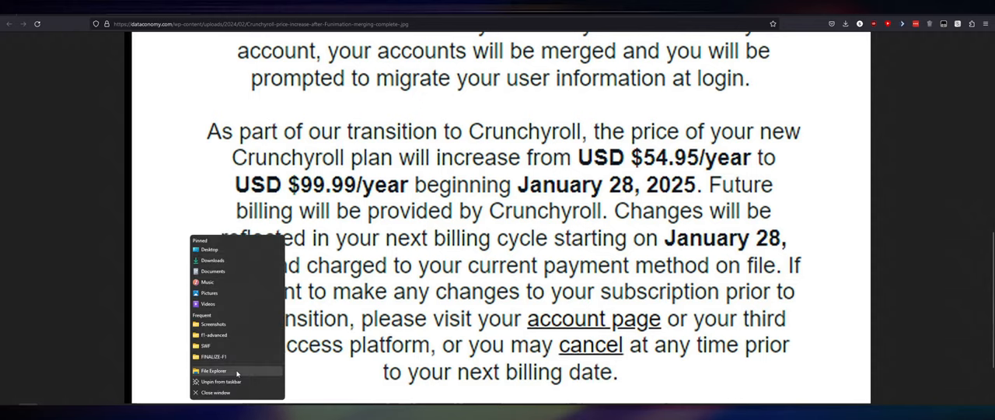
# Open File Explorer on 4TB (G:) and select folders including NITTO BACKUPS and SBPC.
pyautogui.click(213, 371)
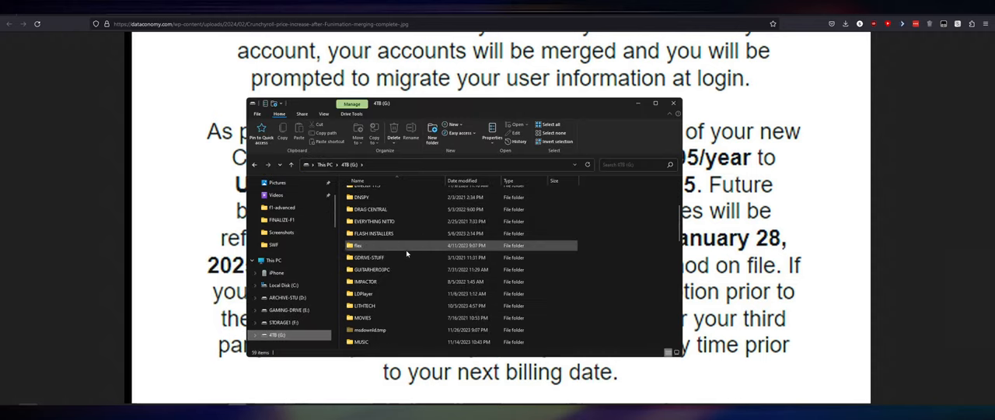
pyautogui.scroll(-3)
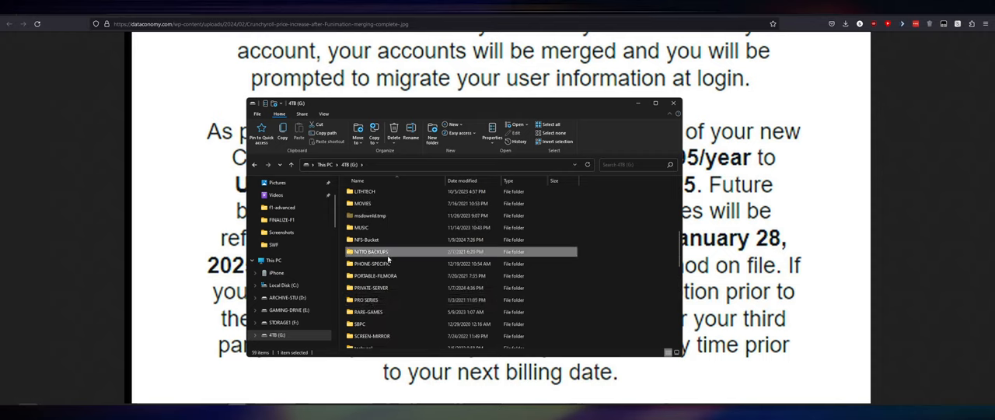
pyautogui.scroll(-3)
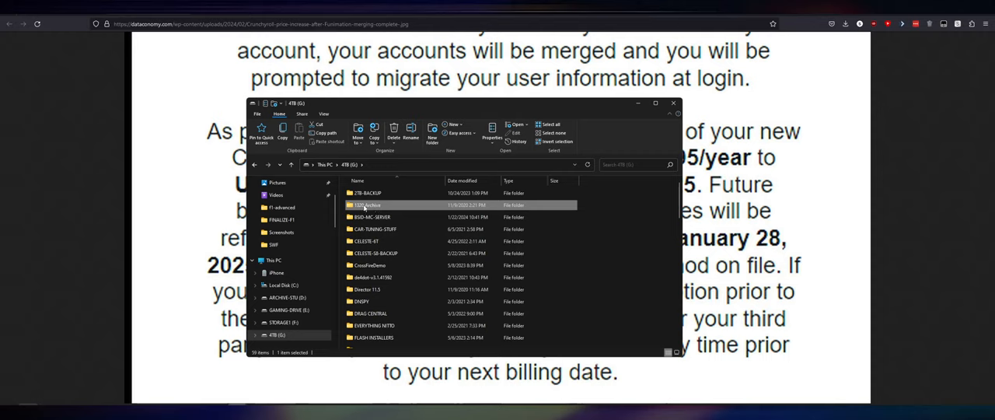
pyautogui.scroll(-3)
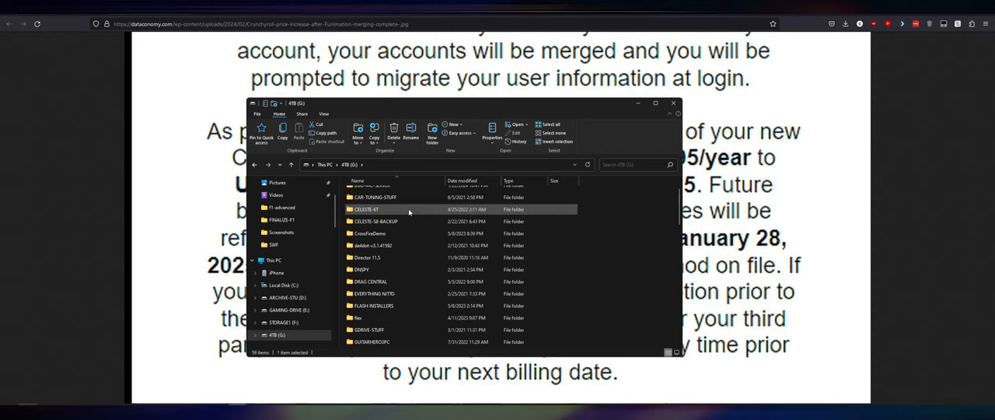
pyautogui.click(371, 293)
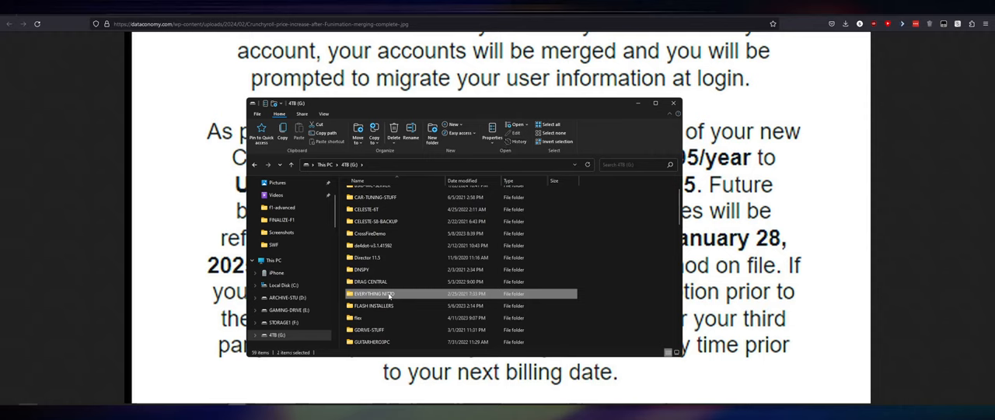
pyautogui.scroll(-3)
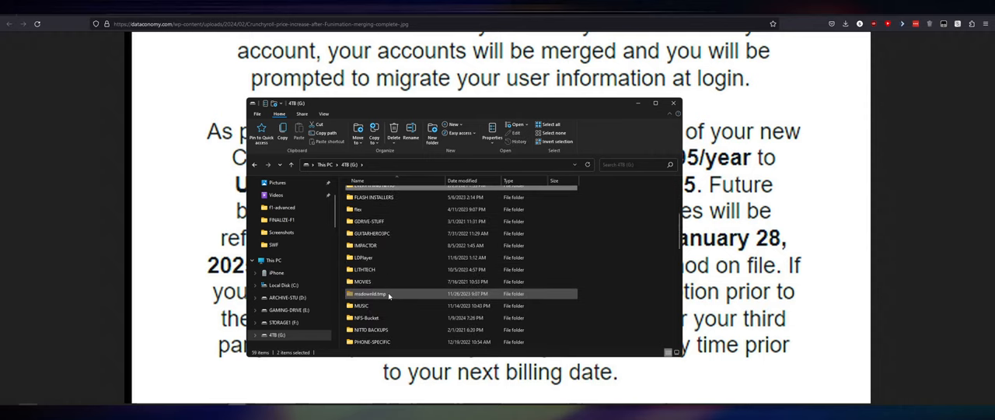
pyautogui.scroll(-3)
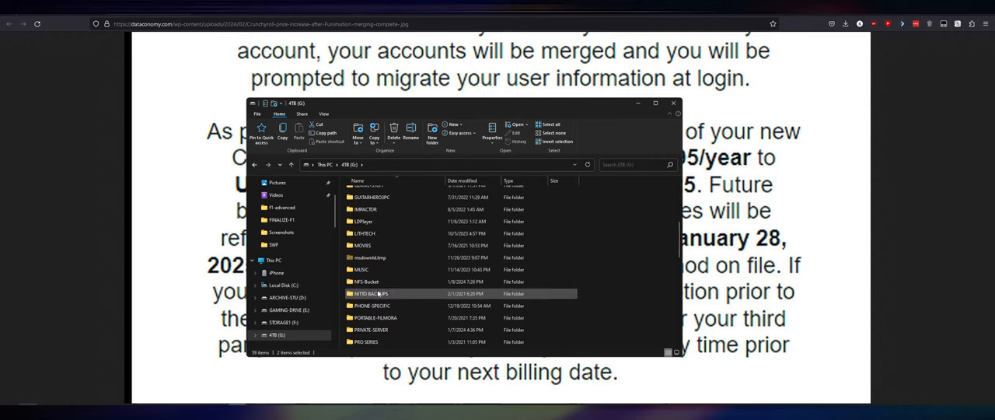
pyautogui.scroll(-3)
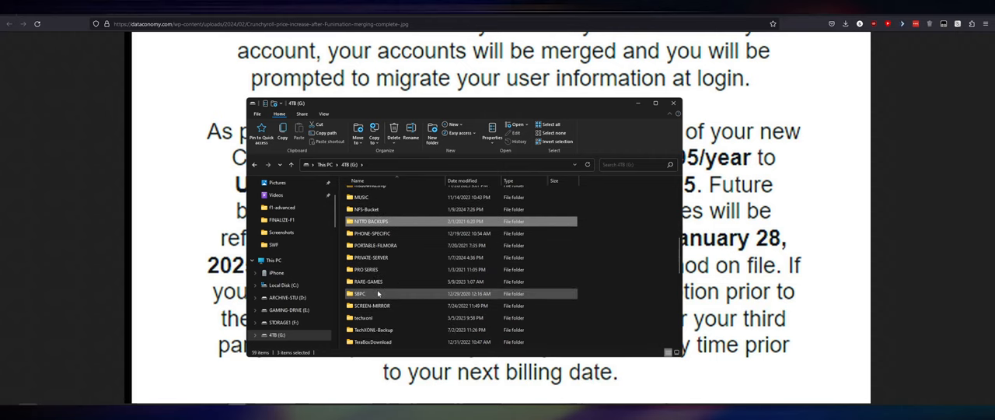
# Bring up the context menu for V1 REMAKE and V2 Recode, then close Explorer.
pyautogui.scroll(-3)
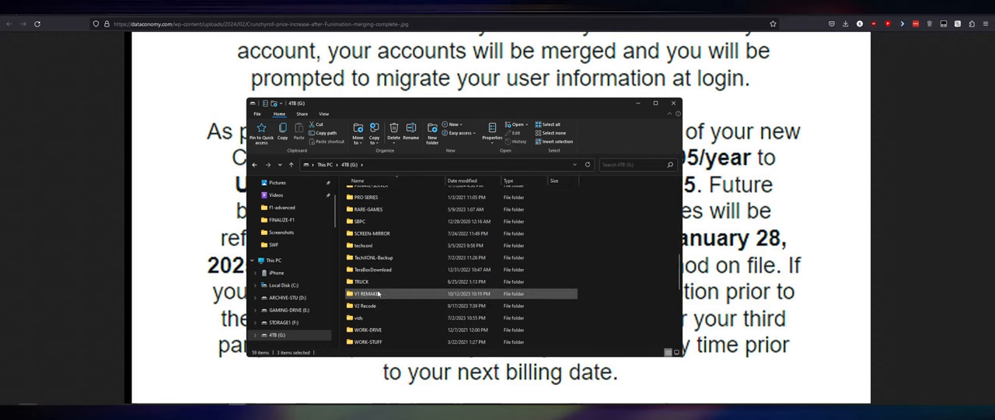
pyautogui.rightClick(363, 305)
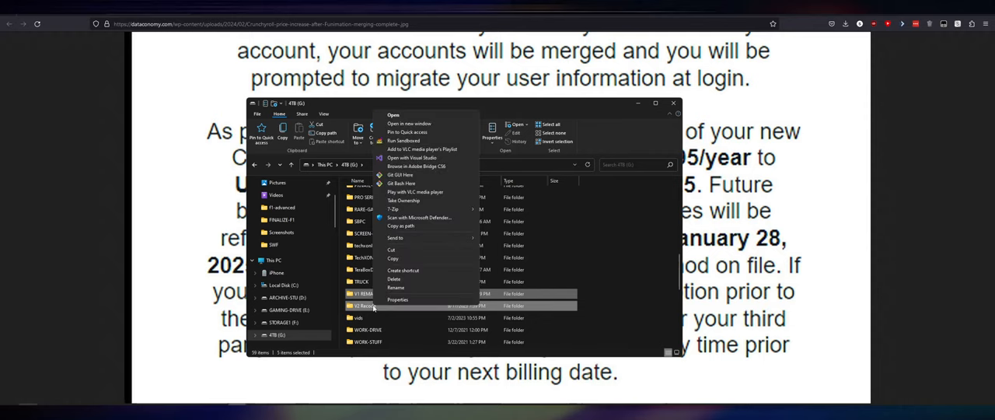
pyautogui.click(397, 299)
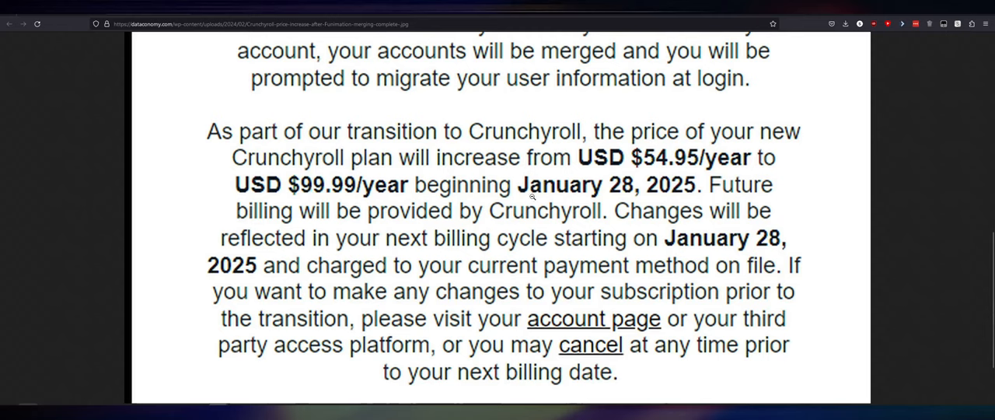
pyautogui.moveTo(279, 202)
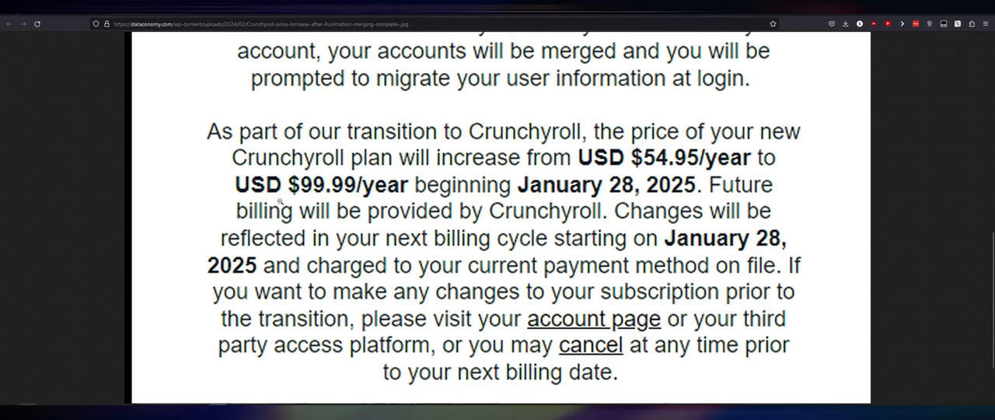
pyautogui.moveTo(513, 202)
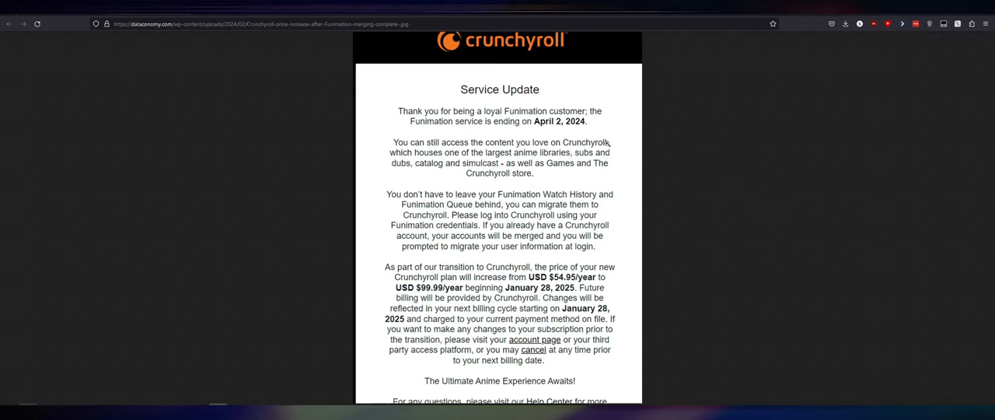
pyautogui.moveTo(539, 254)
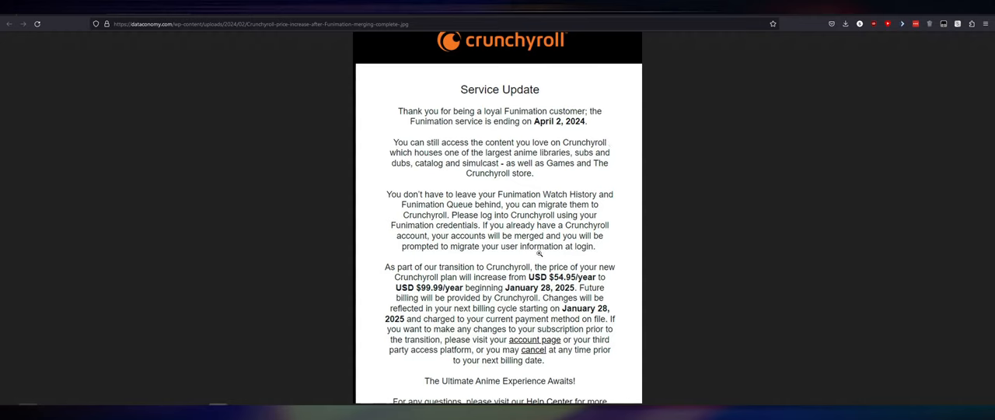
pyautogui.moveTo(519, 268)
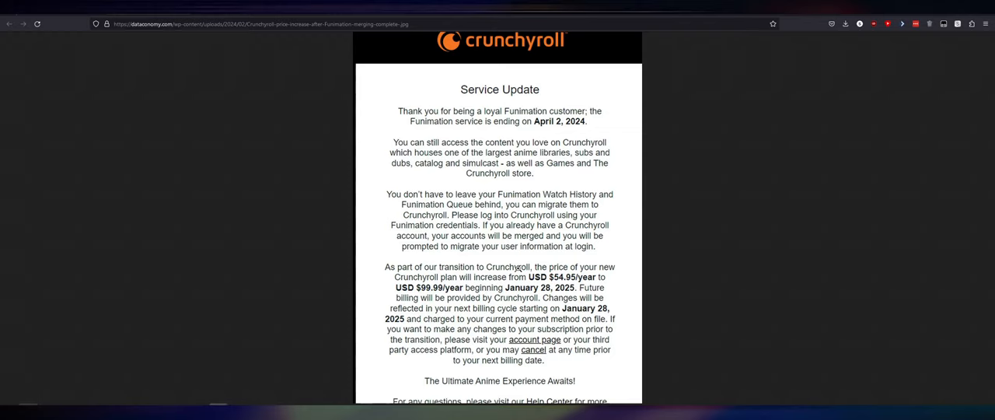
pyautogui.moveTo(426, 350)
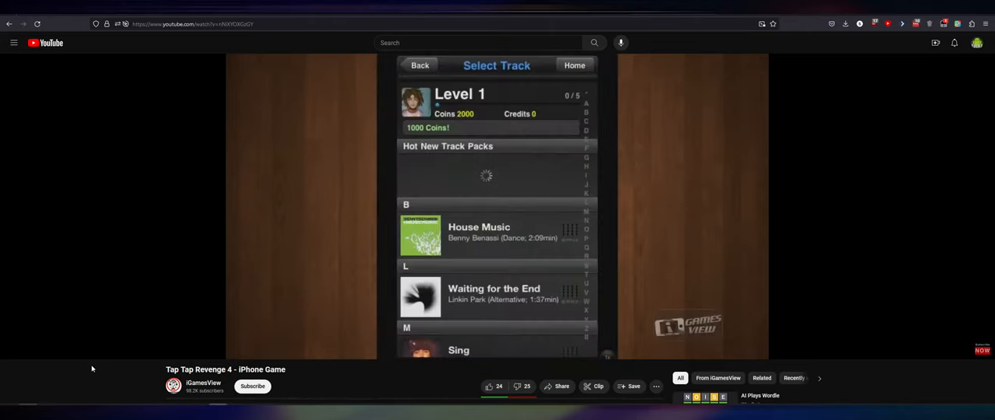
# Play the Tap Tap Revenge 4 iPhone Game video past track selection into gameplay.
pyautogui.click(479, 231)
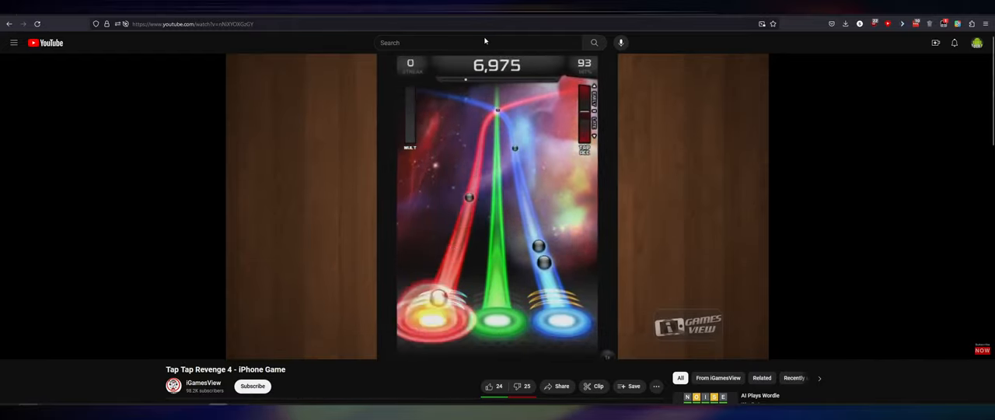
# Search 'tap tap' and play the Metallica Master of Puppets 100% FC video.
pyautogui.write('tap tap metallica')
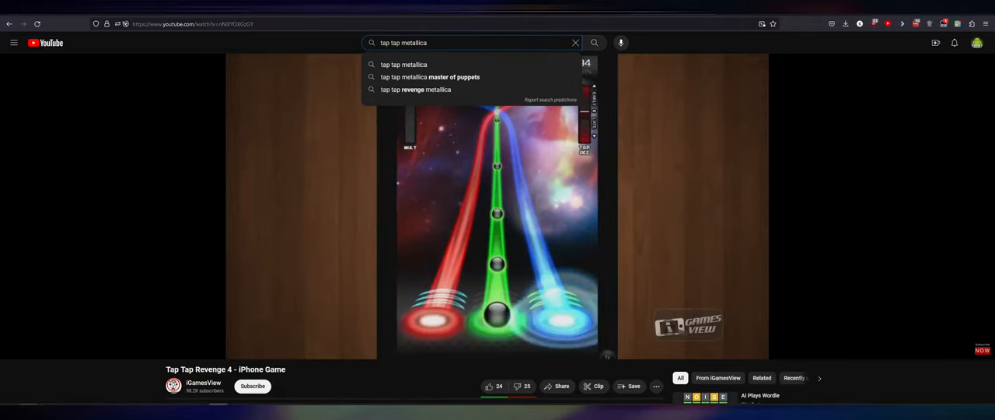
pyautogui.click(430, 76)
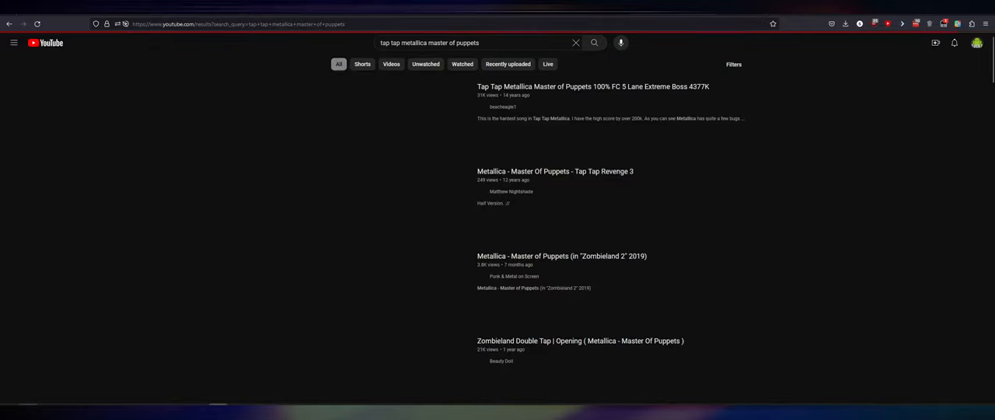
pyautogui.click(593, 86)
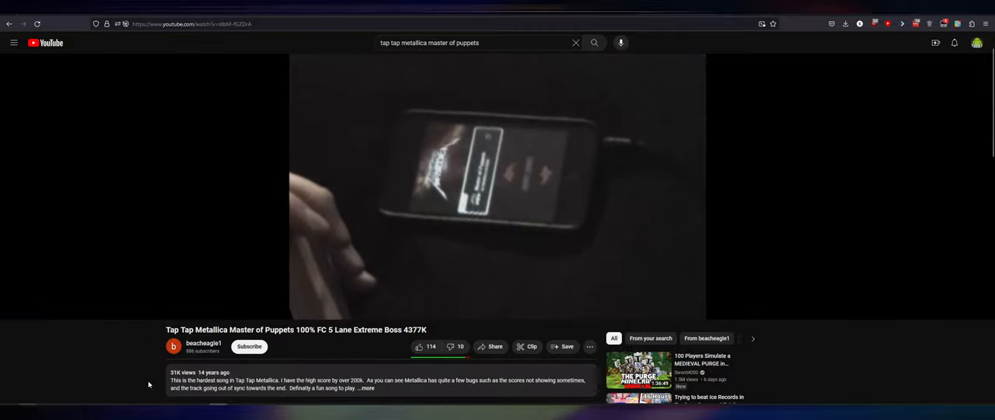
pyautogui.click(497, 202)
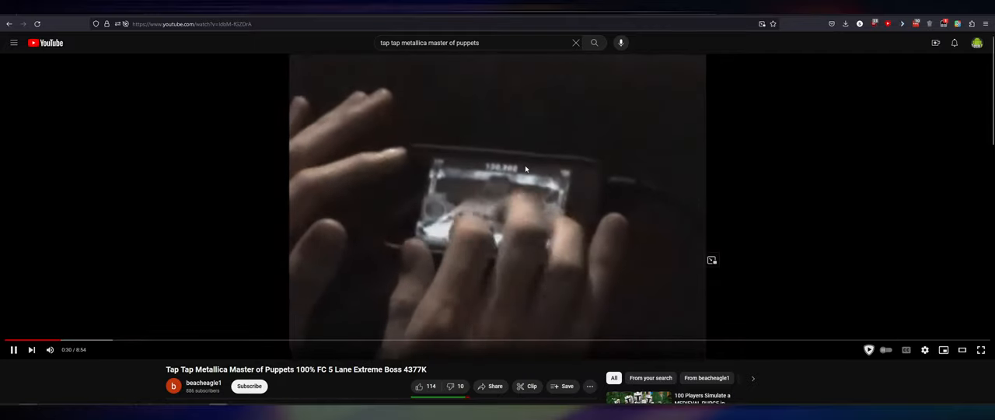
pyautogui.click(13, 349)
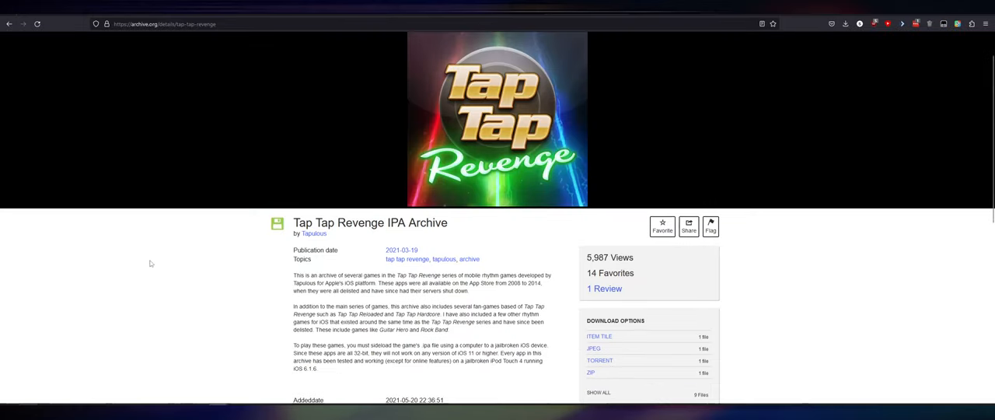
pyautogui.scroll(-3)
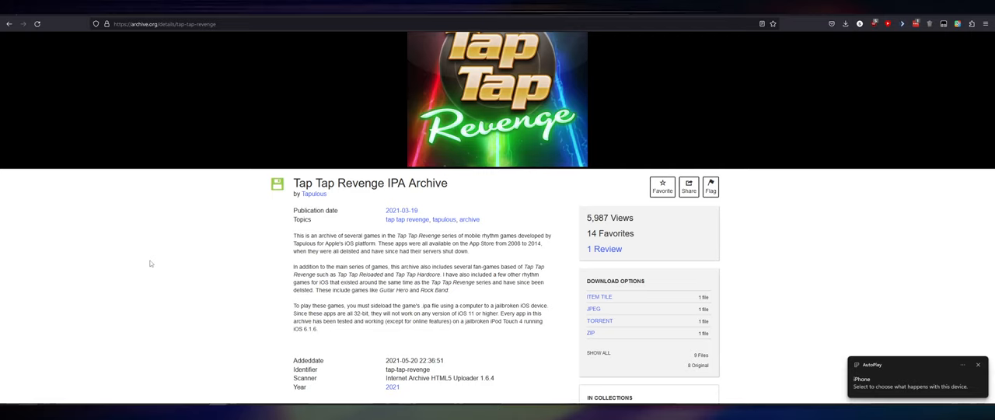
pyautogui.click(979, 364)
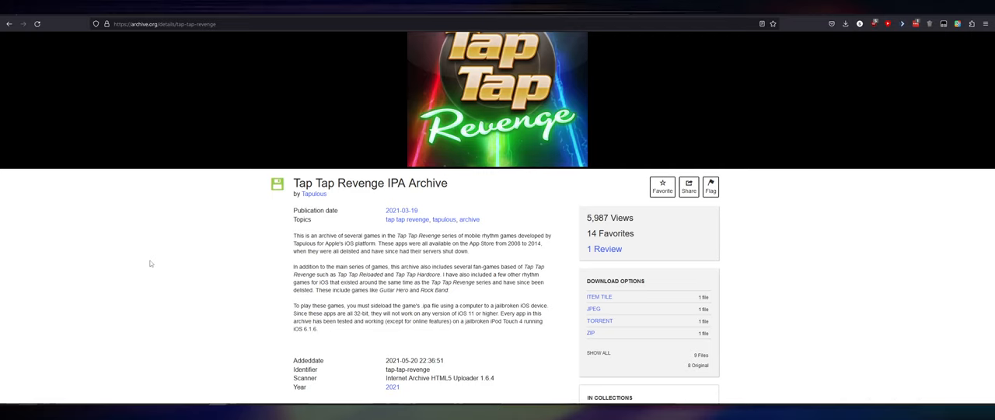